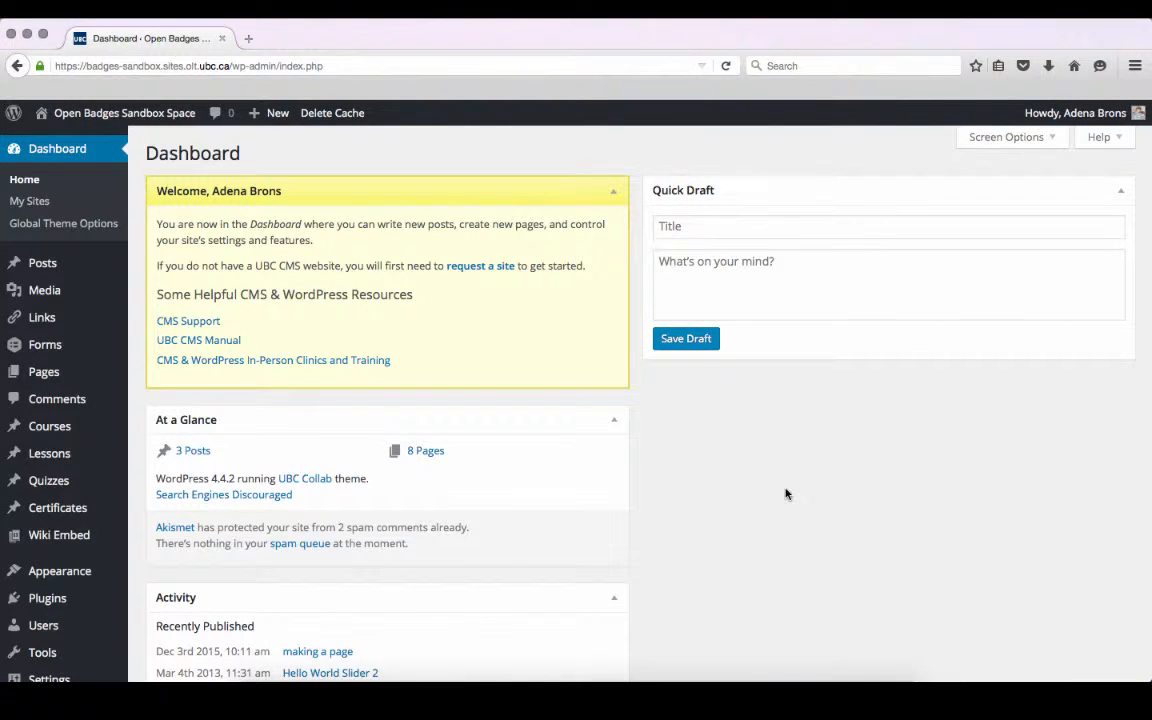
# Open the BadgeOS badges list from the admin sidebar.
pyautogui.scroll(-3)
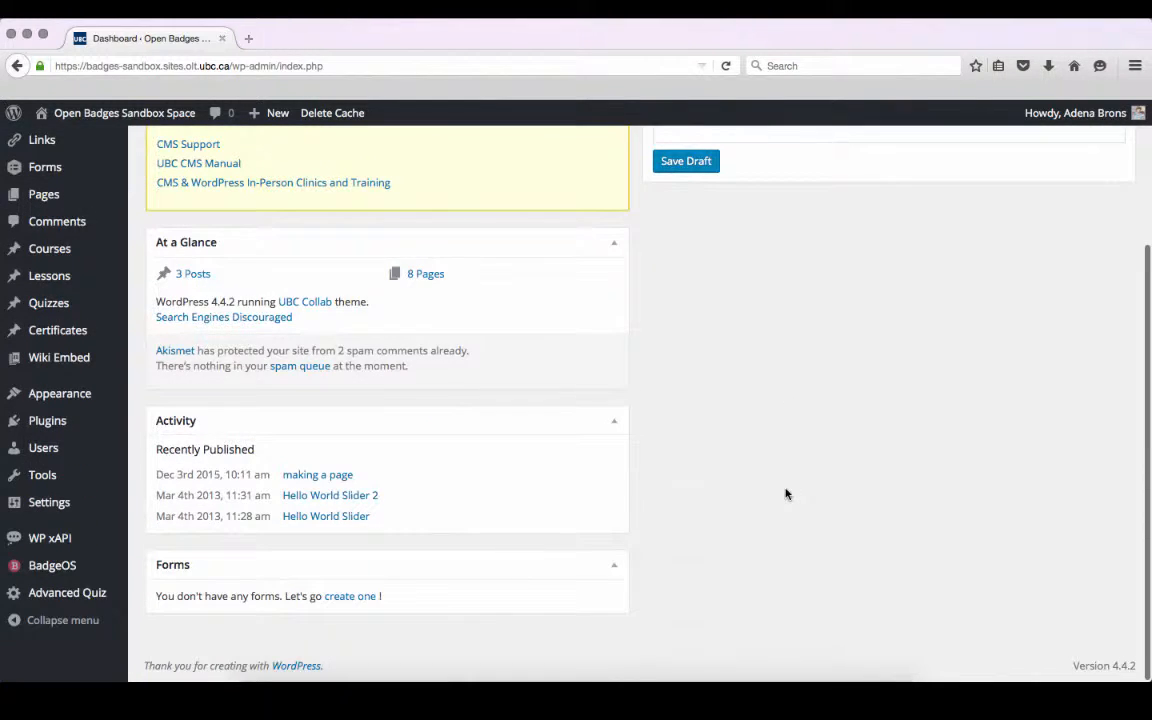
pyautogui.click(52, 565)
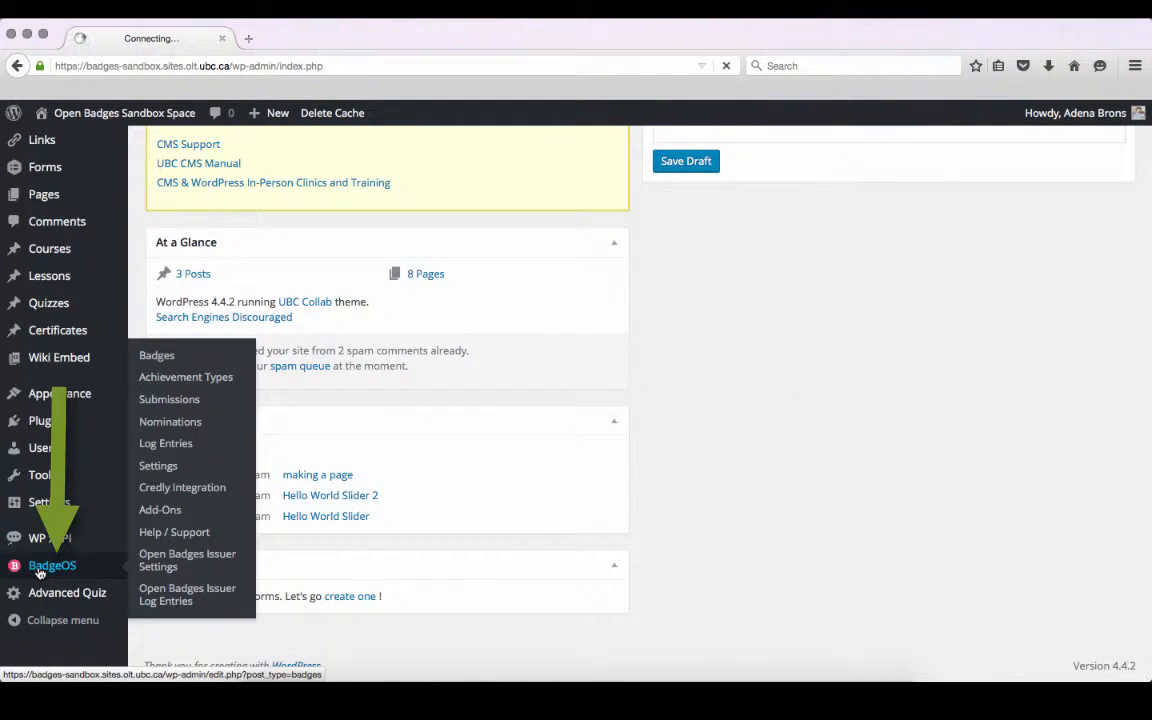
# Edit Demo Badge 3 and bring its empty Required Steps box into view.
pyautogui.click(156, 355)
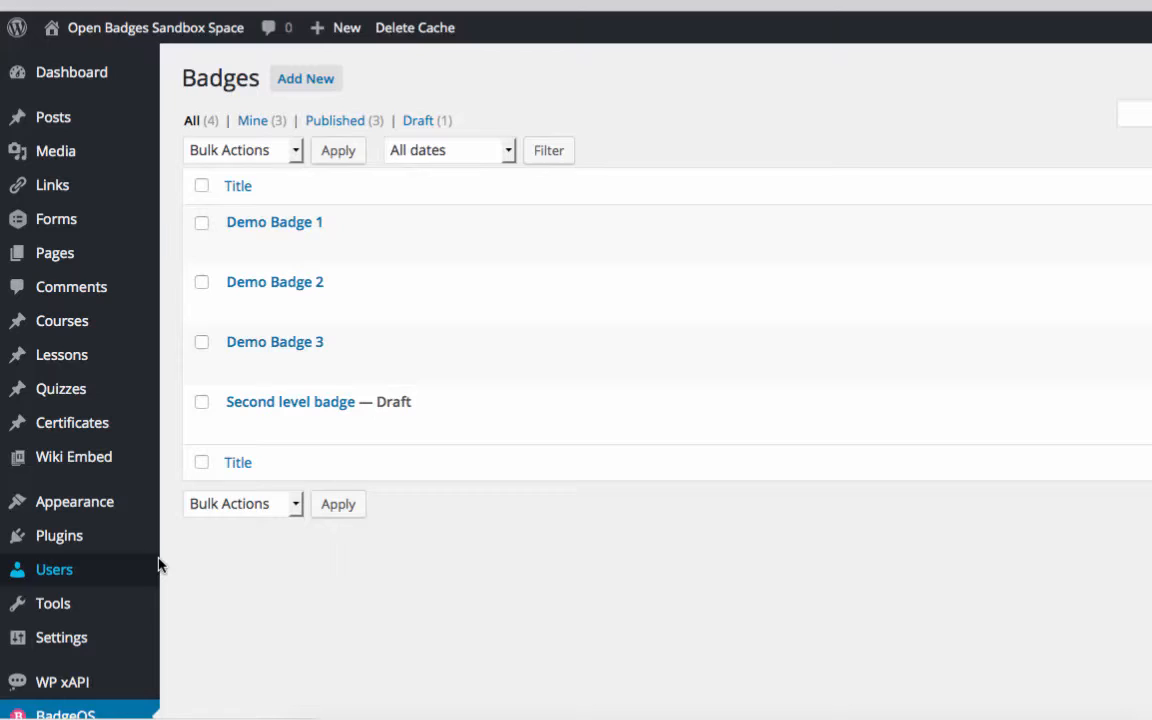
pyautogui.moveTo(275, 341)
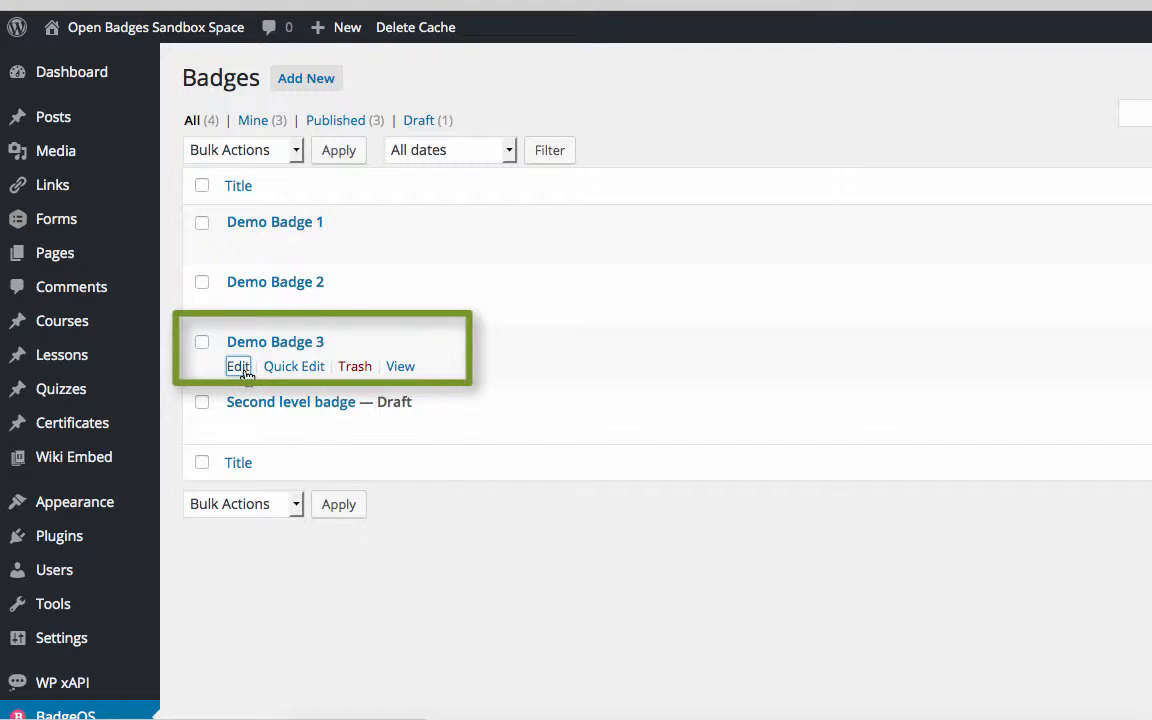
pyautogui.click(238, 366)
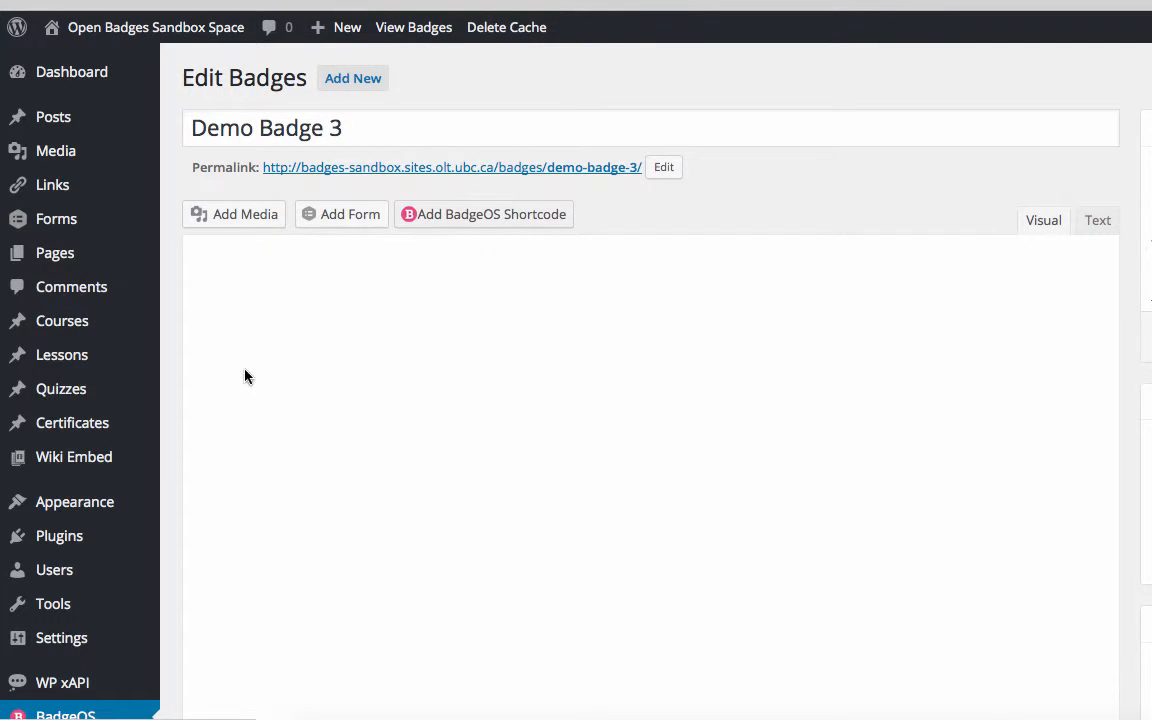
pyautogui.scroll(-3)
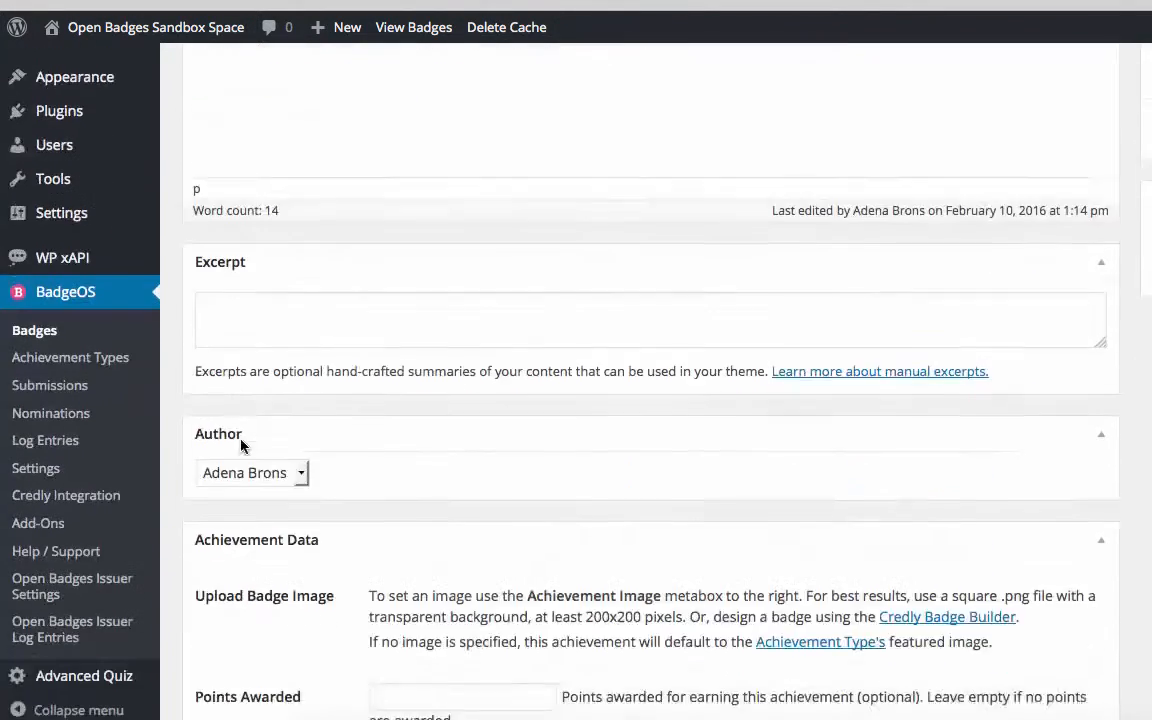
pyautogui.scroll(-3)
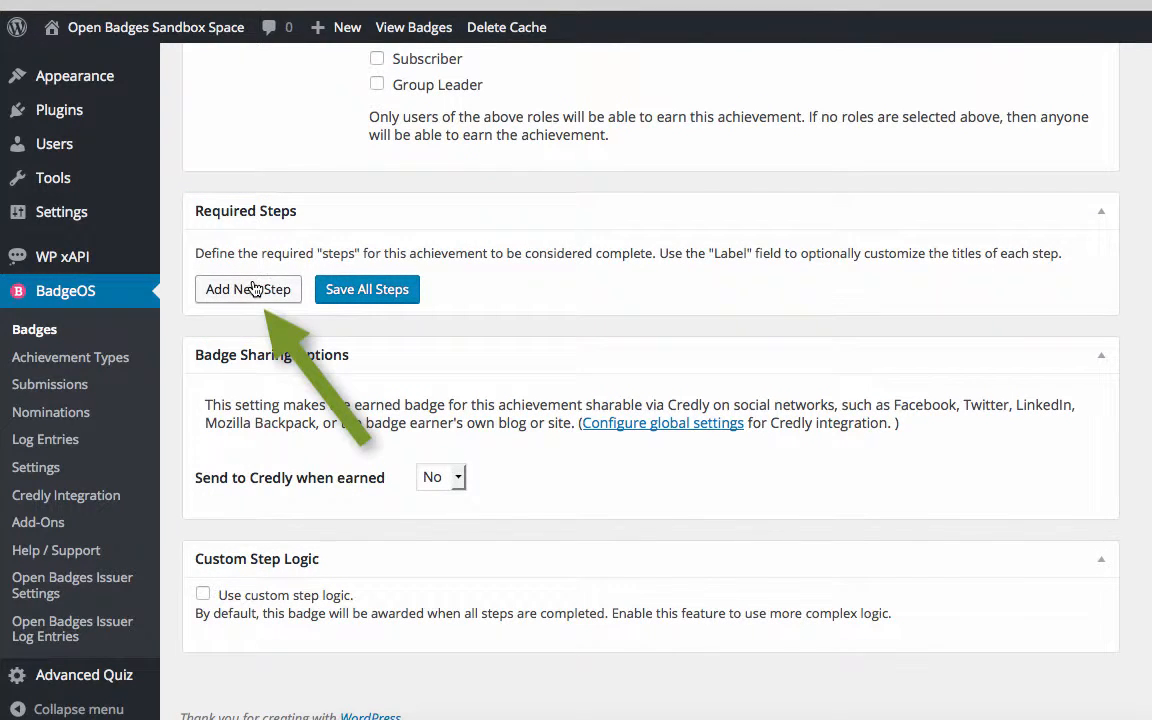
# Add a required step to Demo Badge 3: [UBC] Login to Website, 2 times.
pyautogui.click(247, 289)
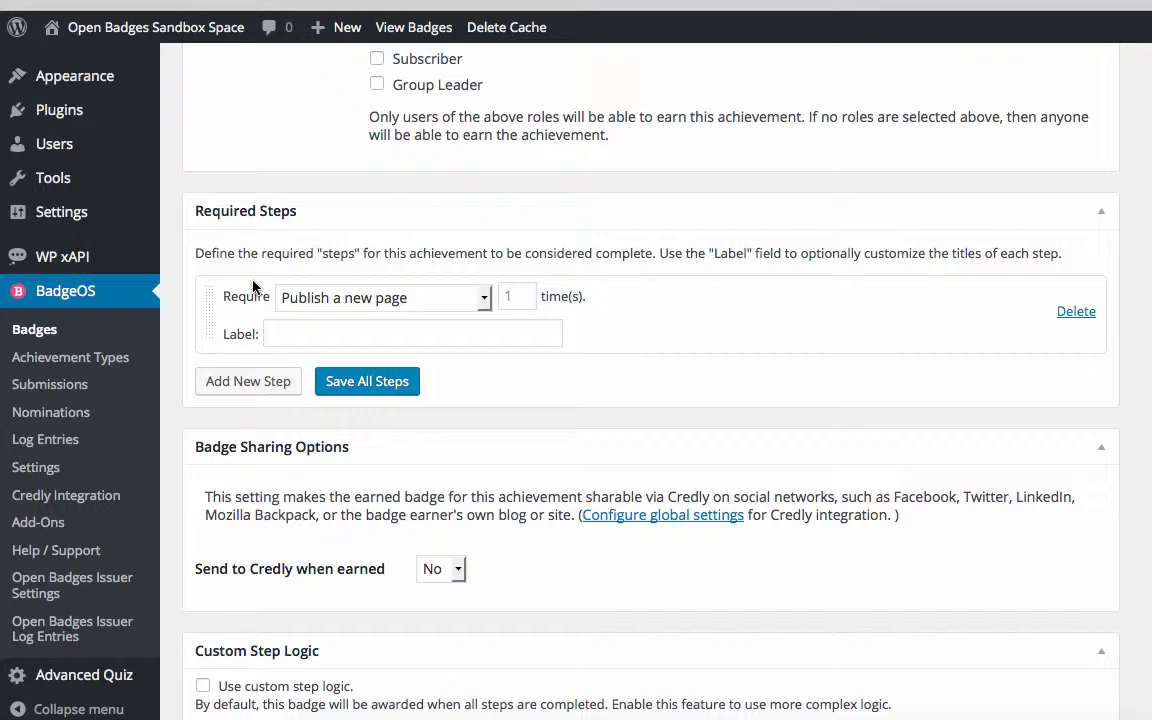
pyautogui.click(383, 297)
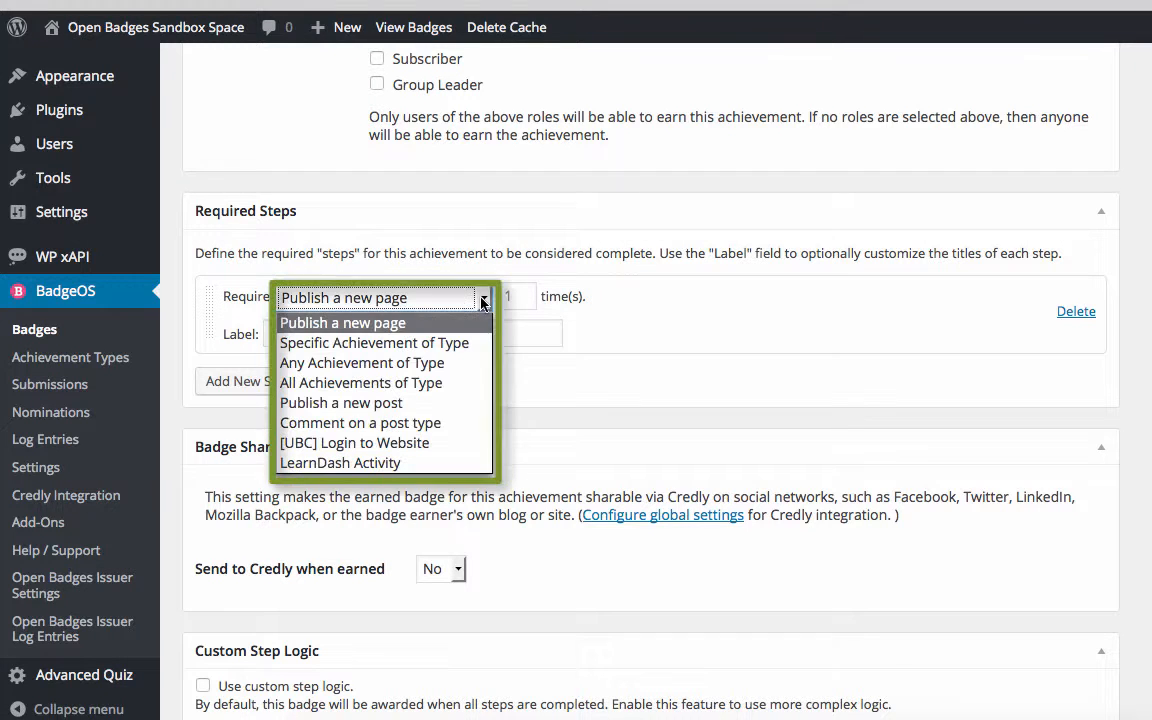
pyautogui.click(354, 442)
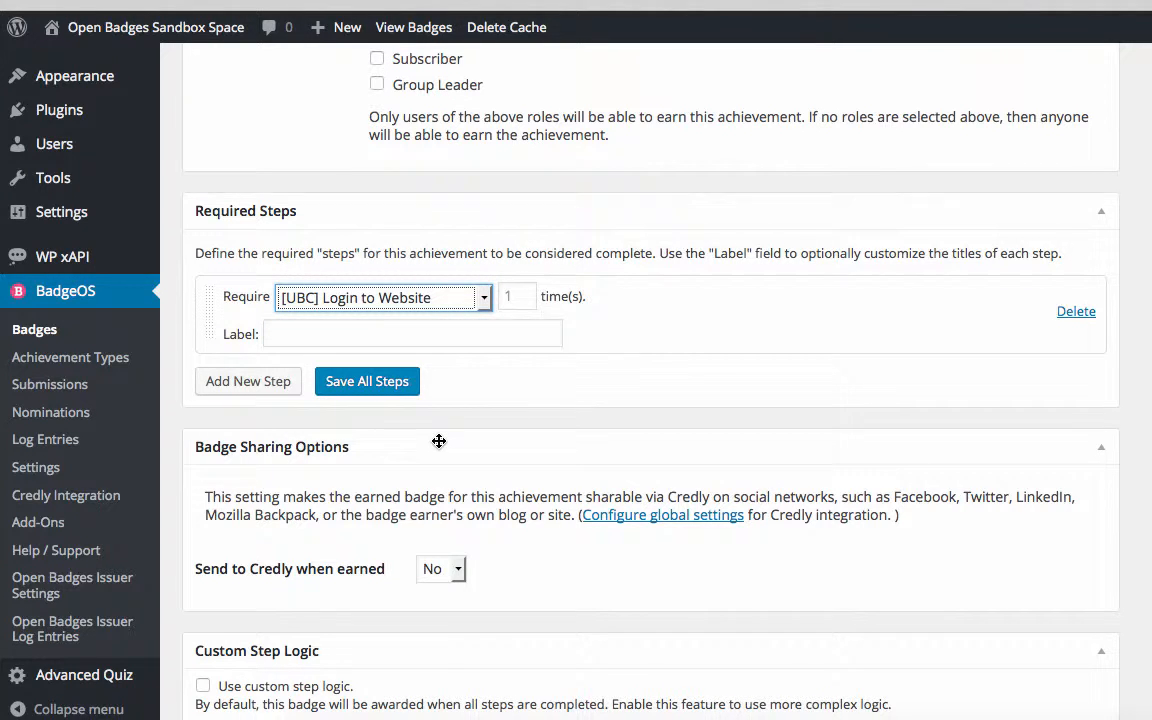
pyautogui.click(517, 296)
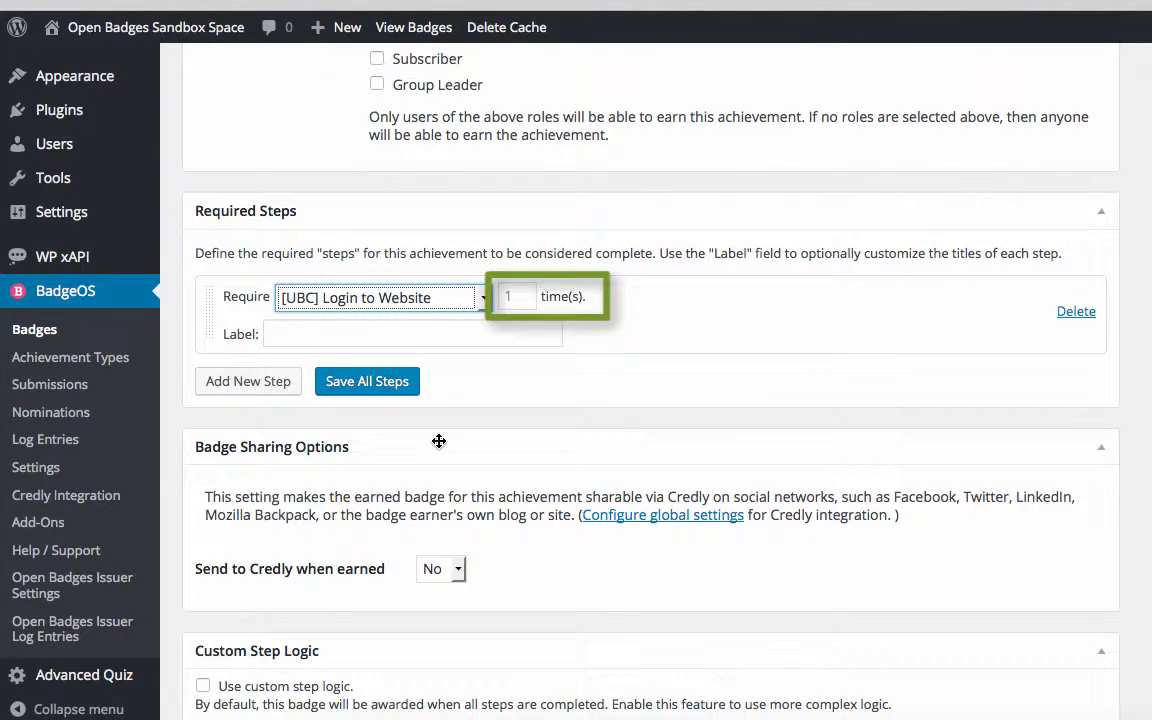
pyautogui.click(517, 296)
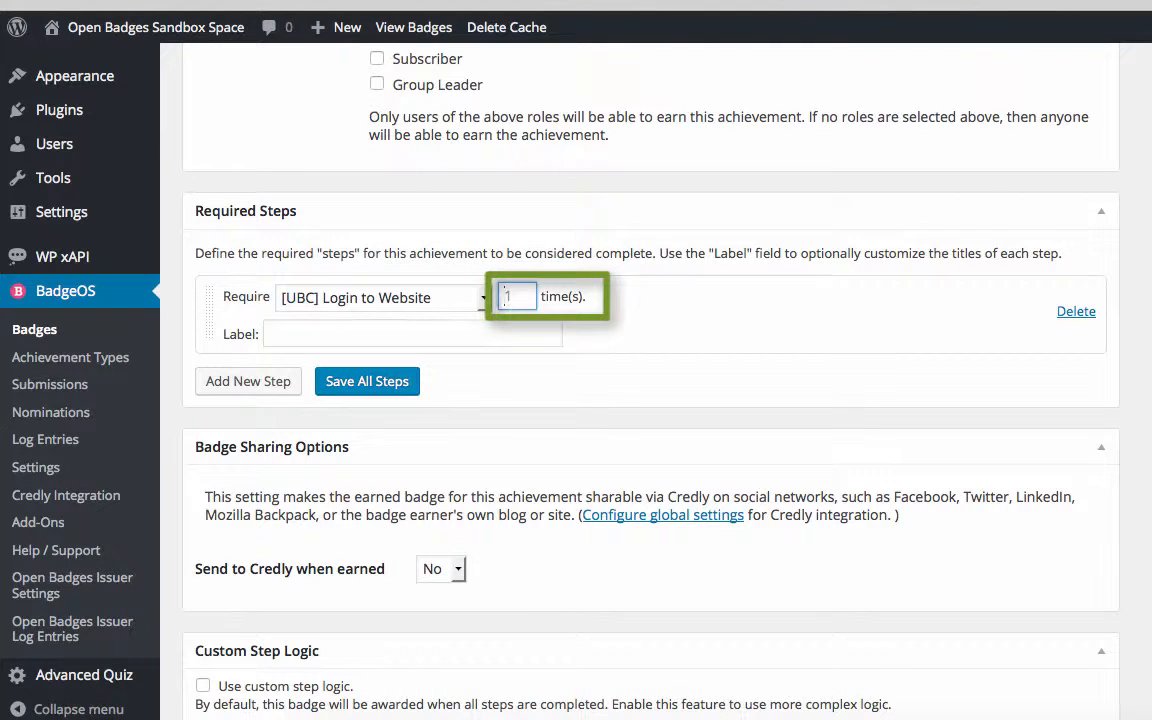
pyautogui.write('2')
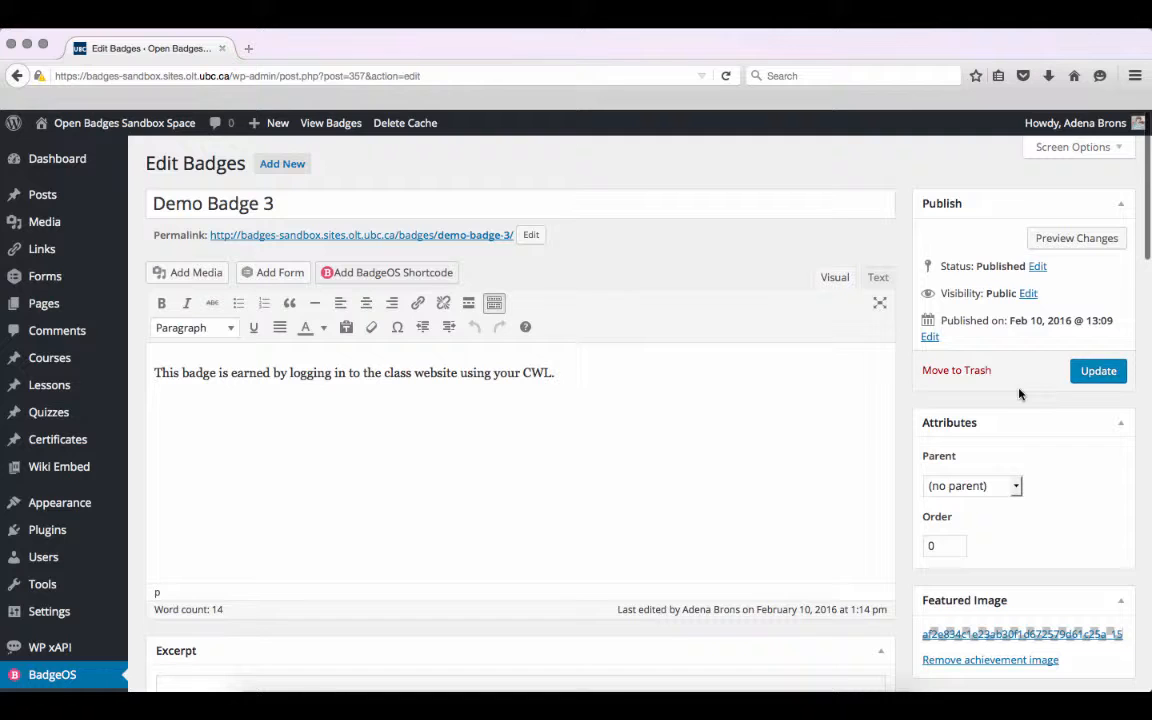
# Update Demo Badge 3 and view its public page showing the twice-login requirement.
pyautogui.click(1098, 371)
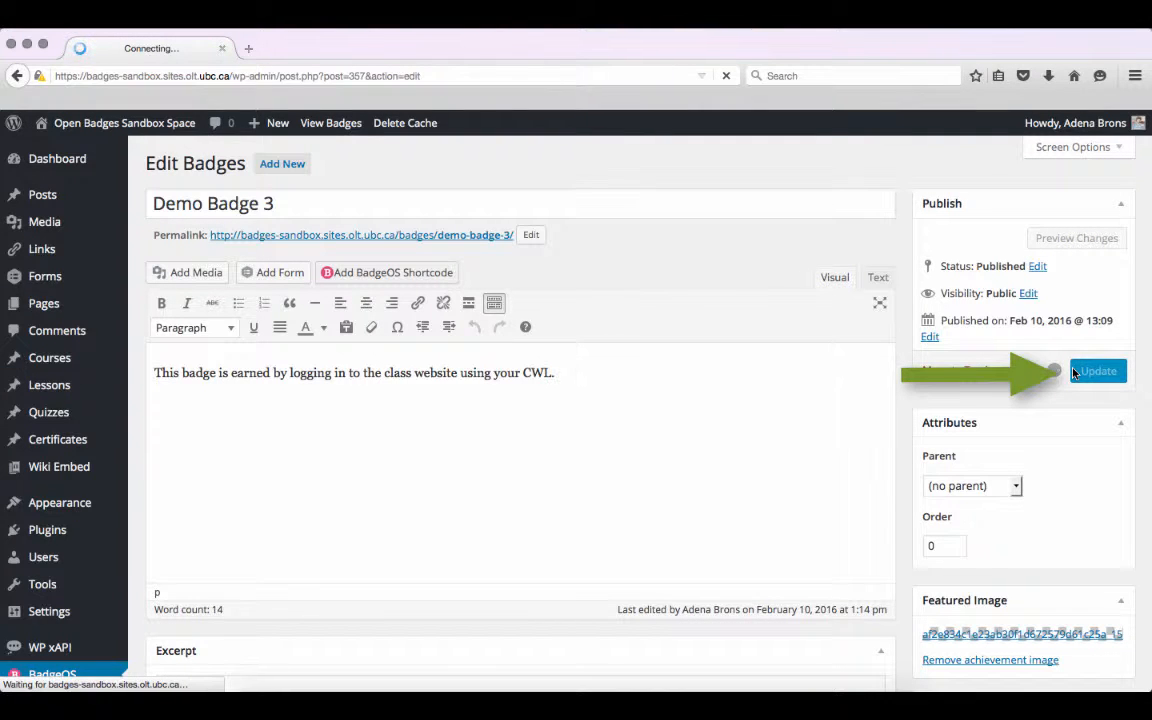
pyautogui.click(1098, 371)
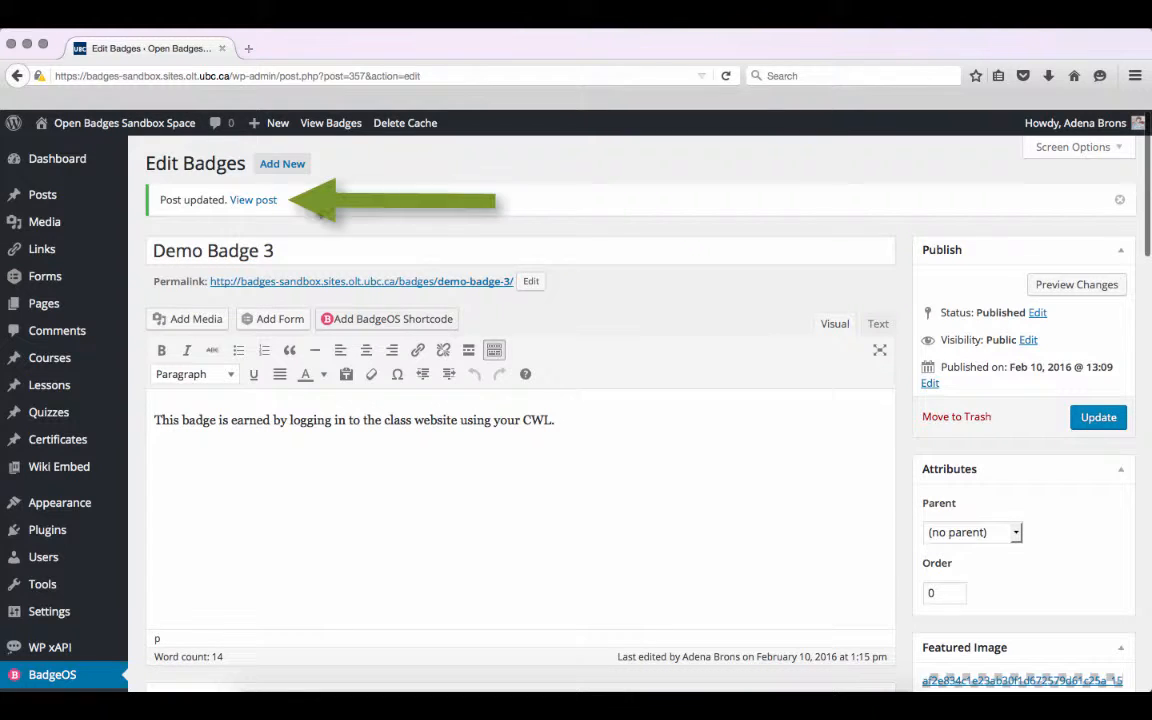
pyautogui.click(253, 199)
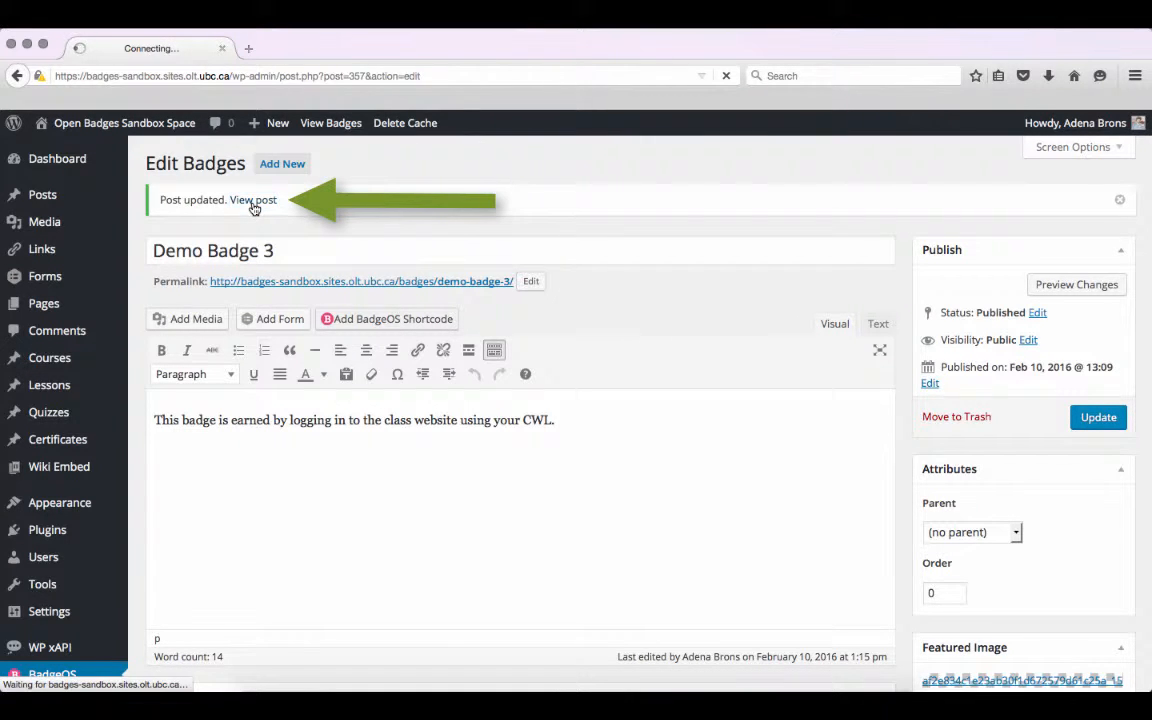
pyautogui.click(254, 199)
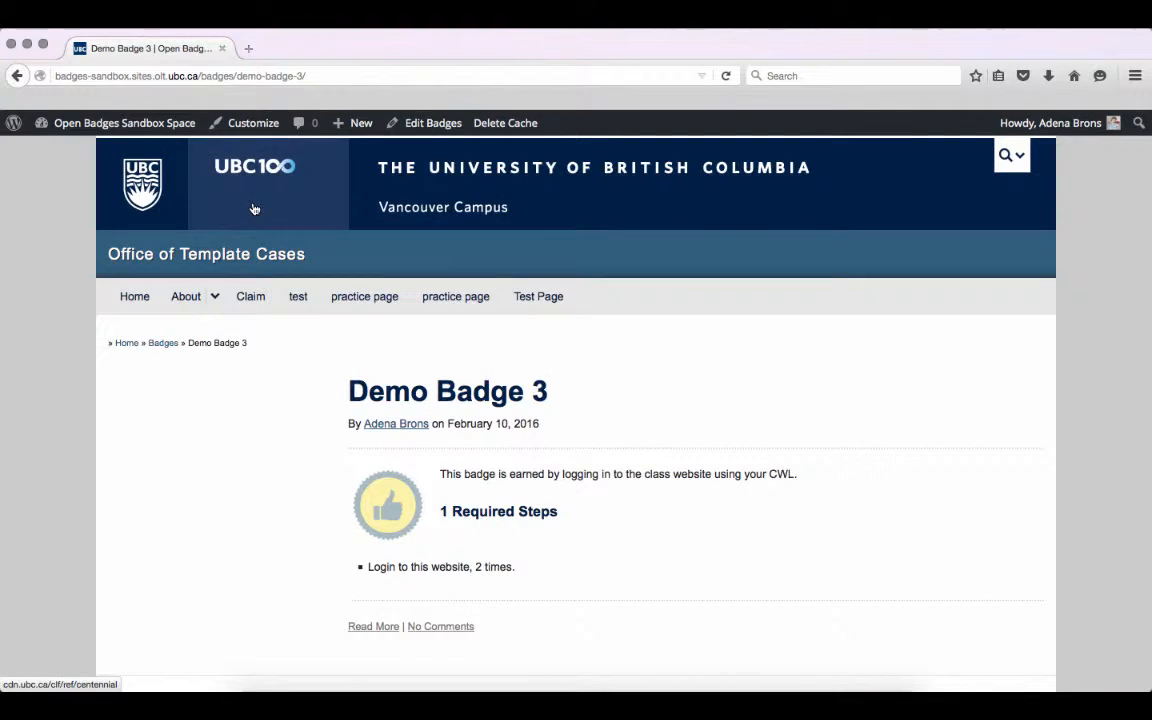